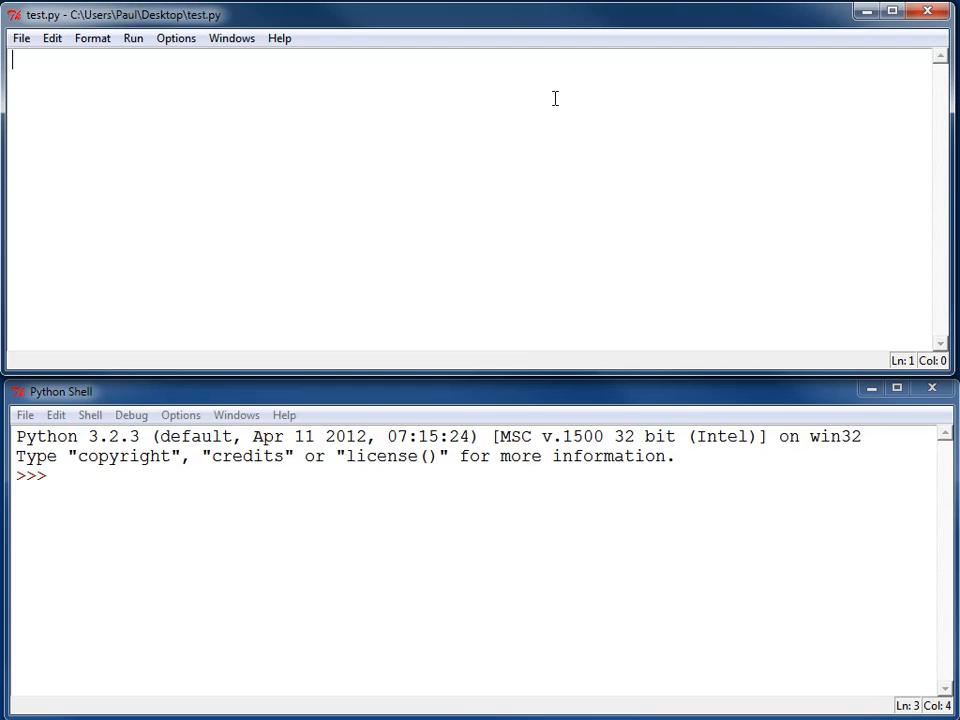
# Step: Write test.py with f() assigning x=22, then f() and print(x), and run it to get NameError
pyautogui.write('fo')
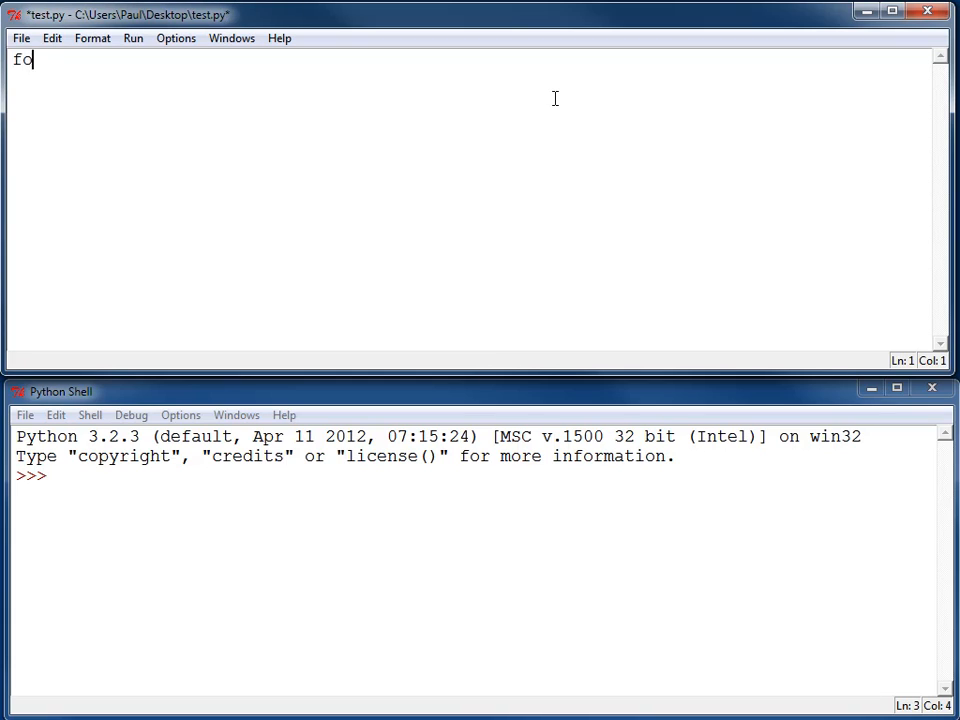
pyautogui.write('def f():')
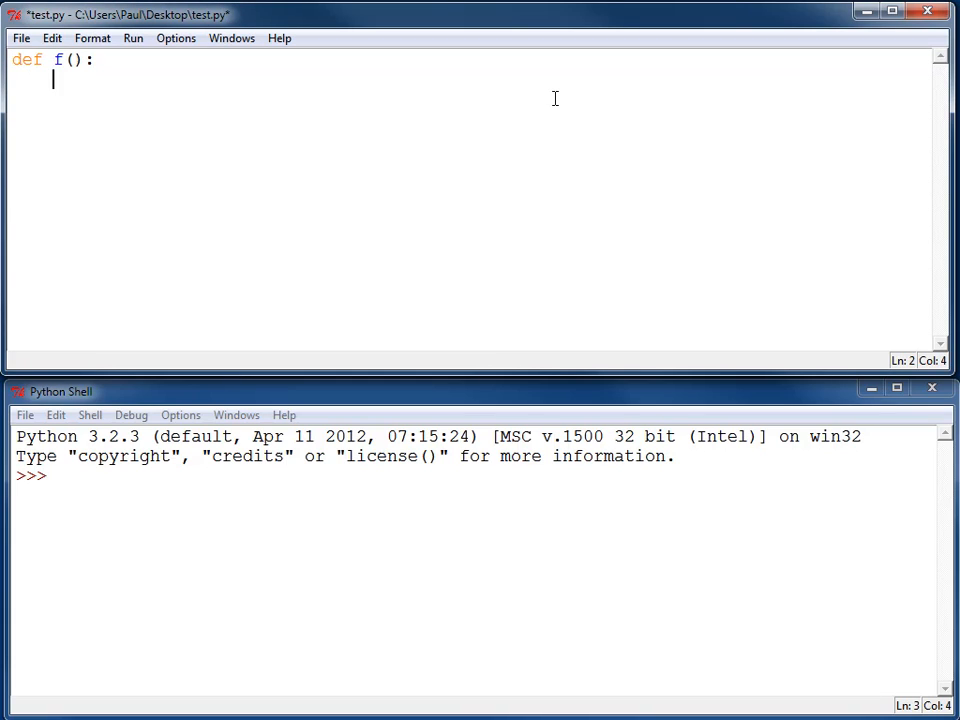
pyautogui.write('x=')
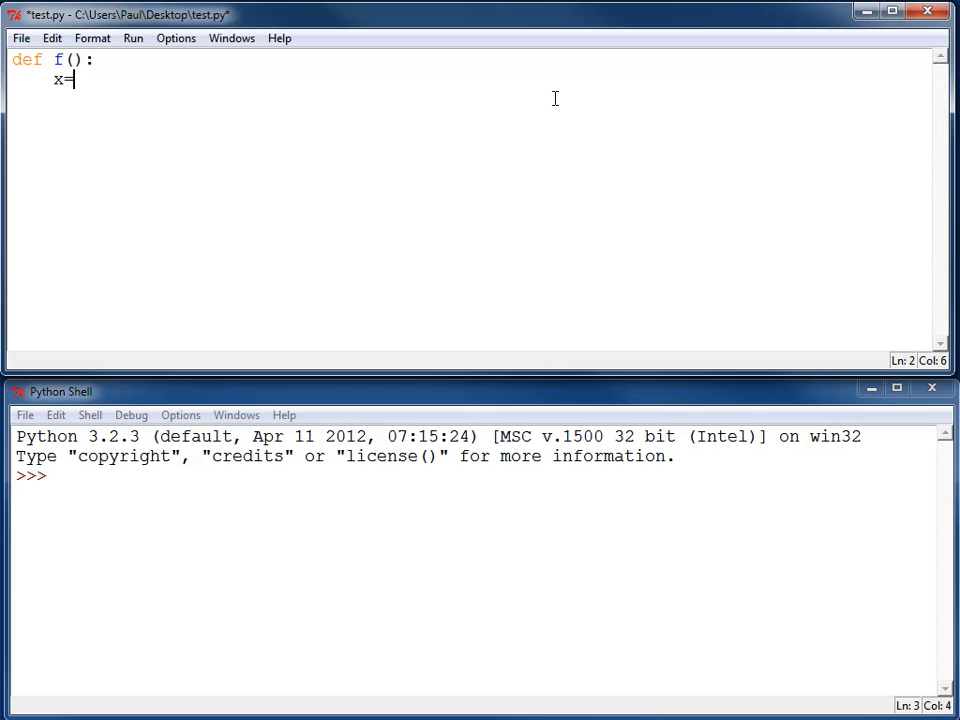
pyautogui.write('22')
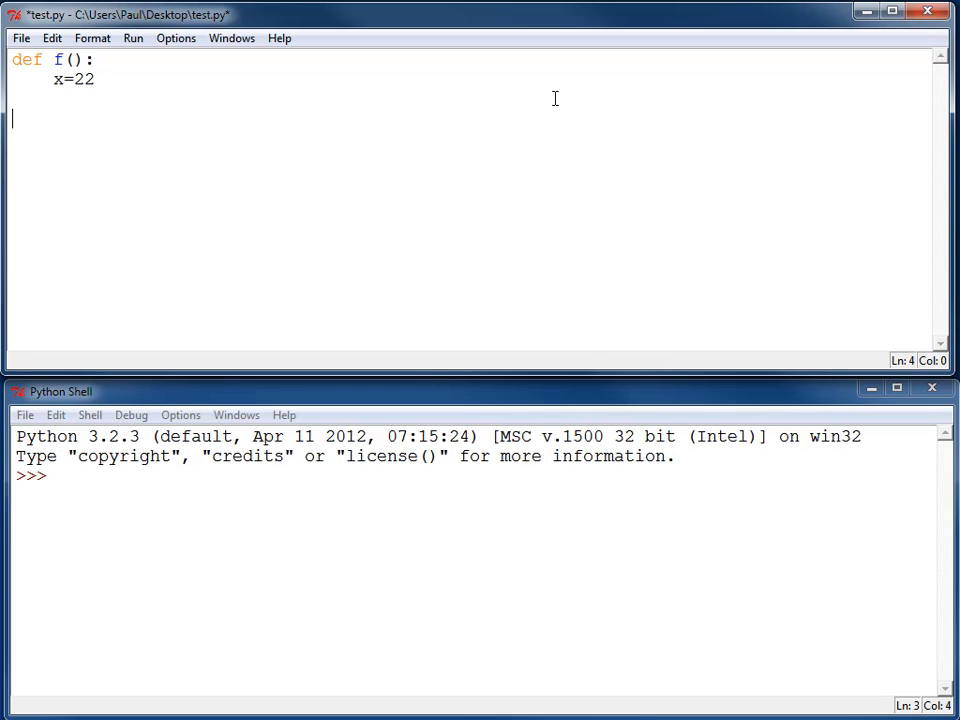
pyautogui.write('f()')
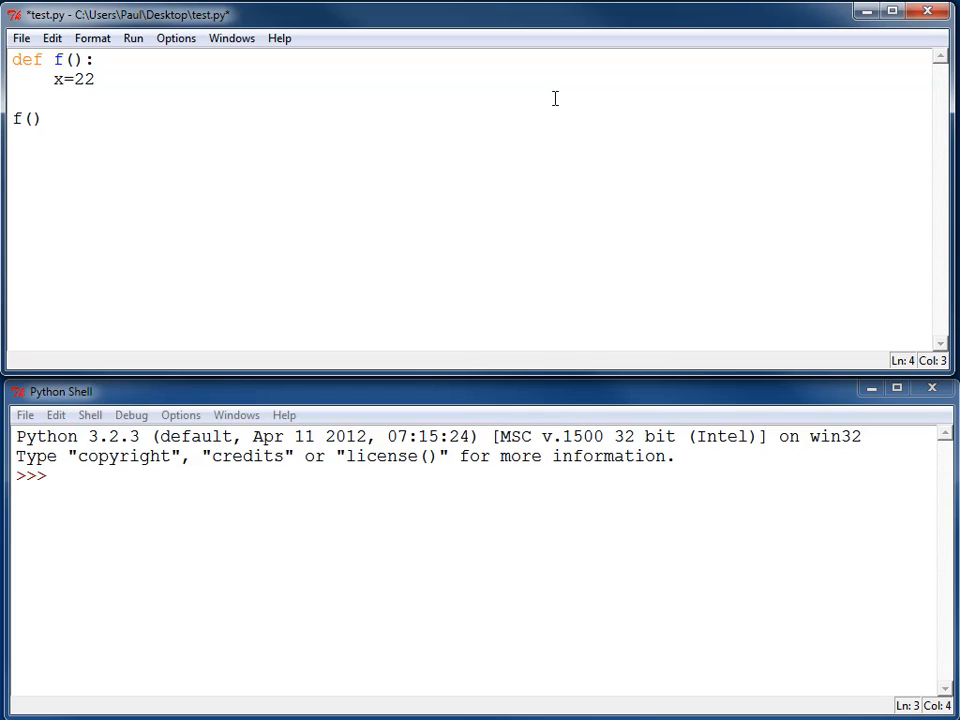
pyautogui.write('p')
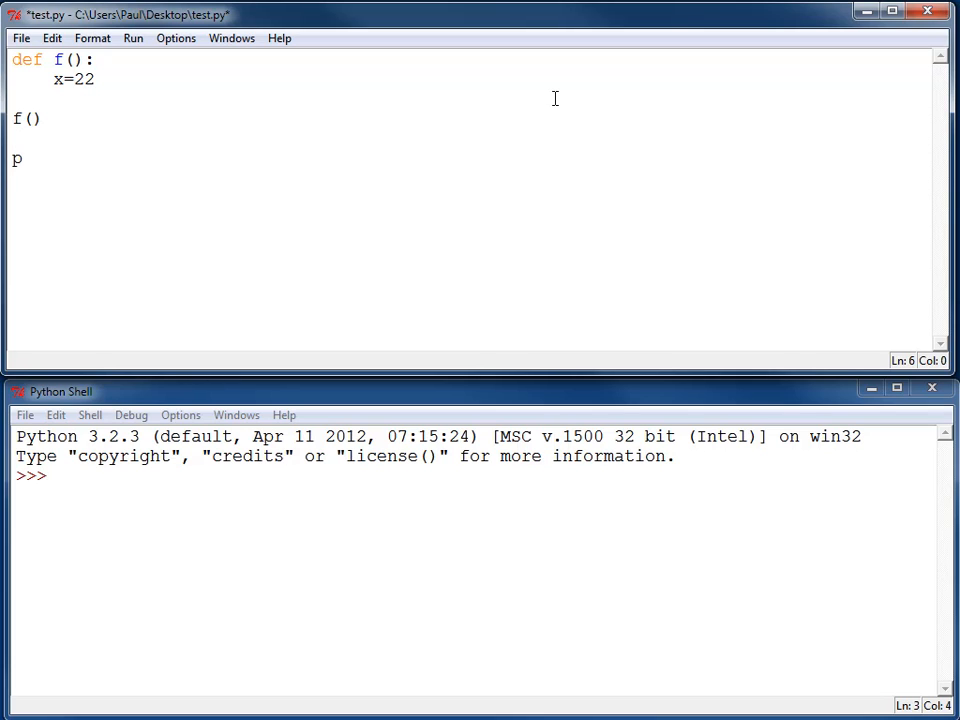
pyautogui.write('rint(x)')
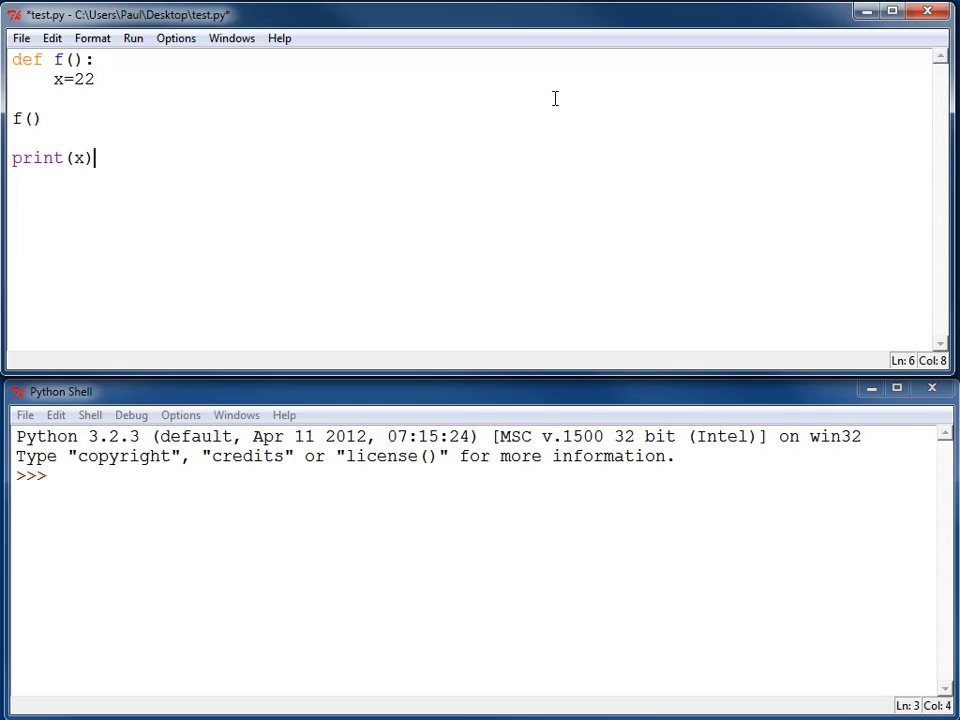
pyautogui.press('F5')
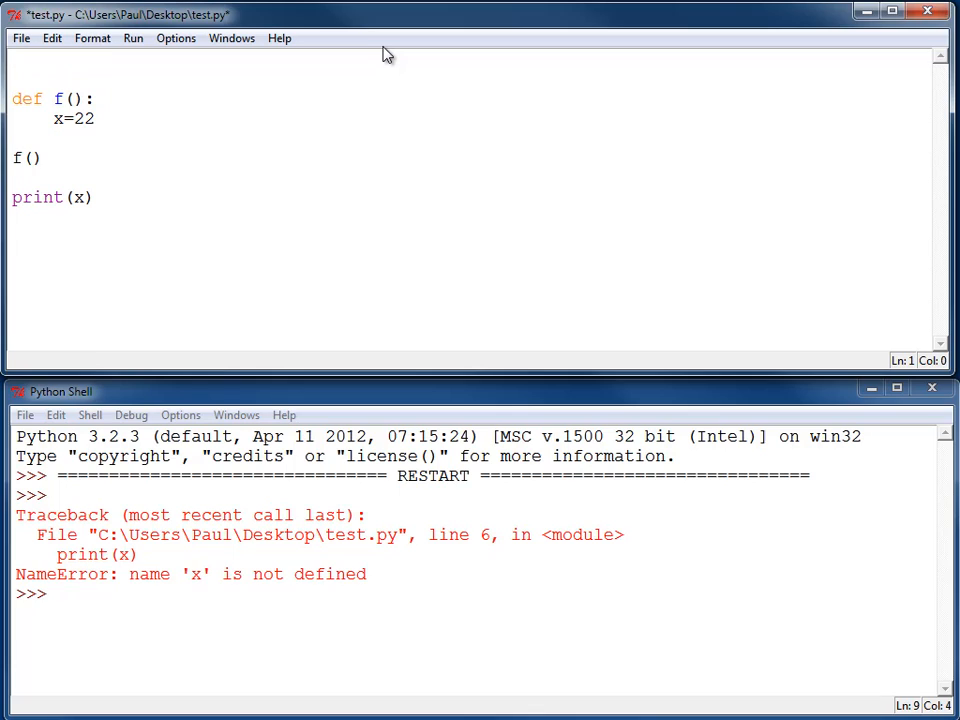
# Step: Add global x=44 at the top and replace x=22 inside f() with print(x)
pyautogui.write('x=')
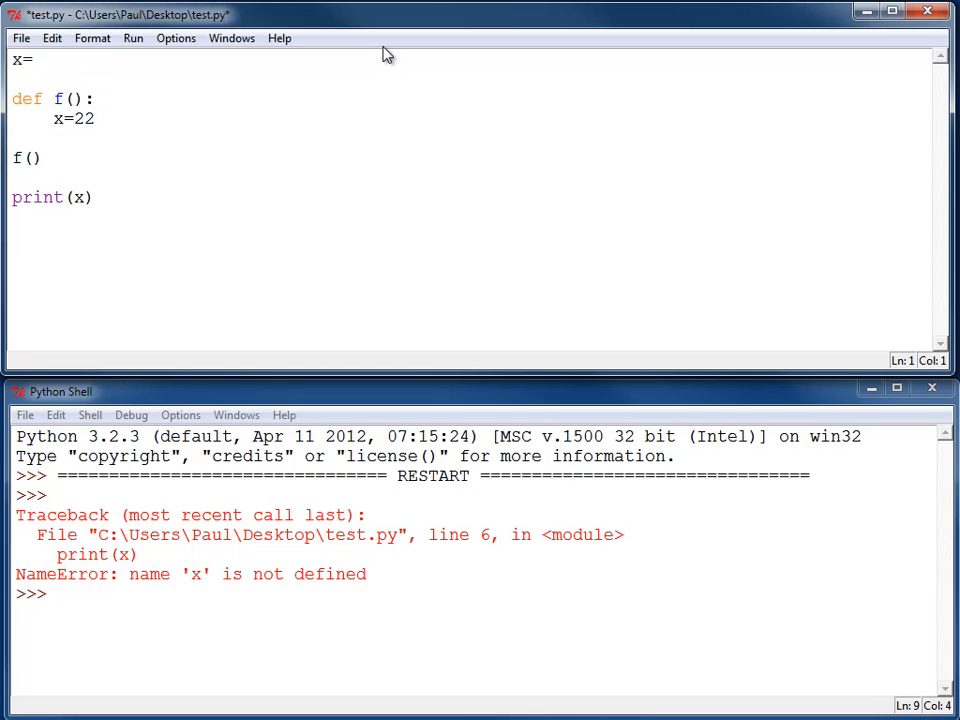
pyautogui.write('44')
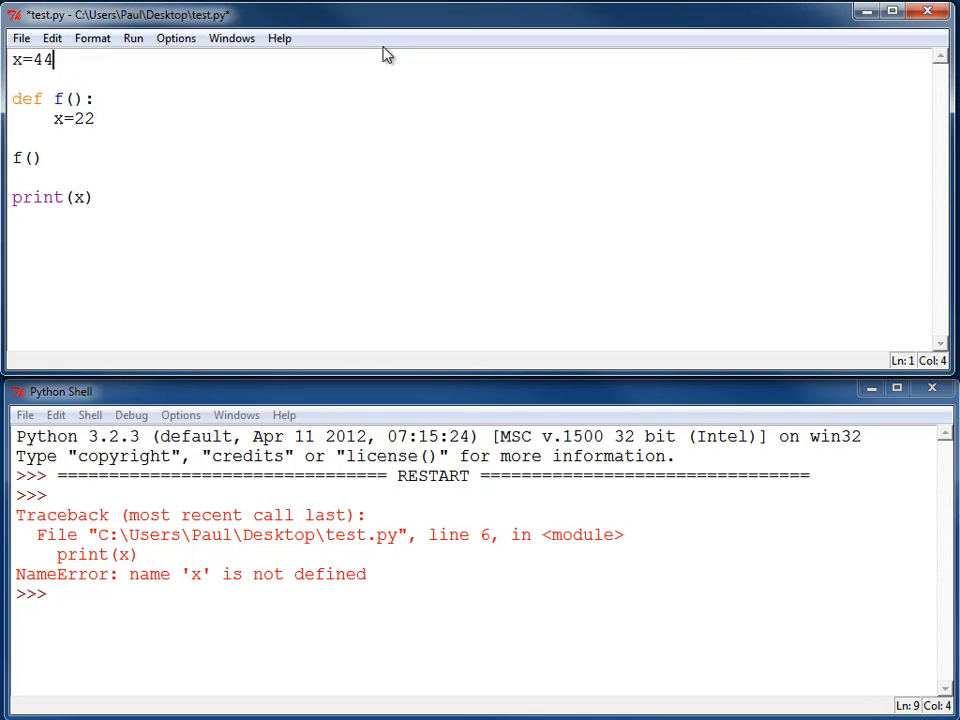
pyautogui.click(54, 120)
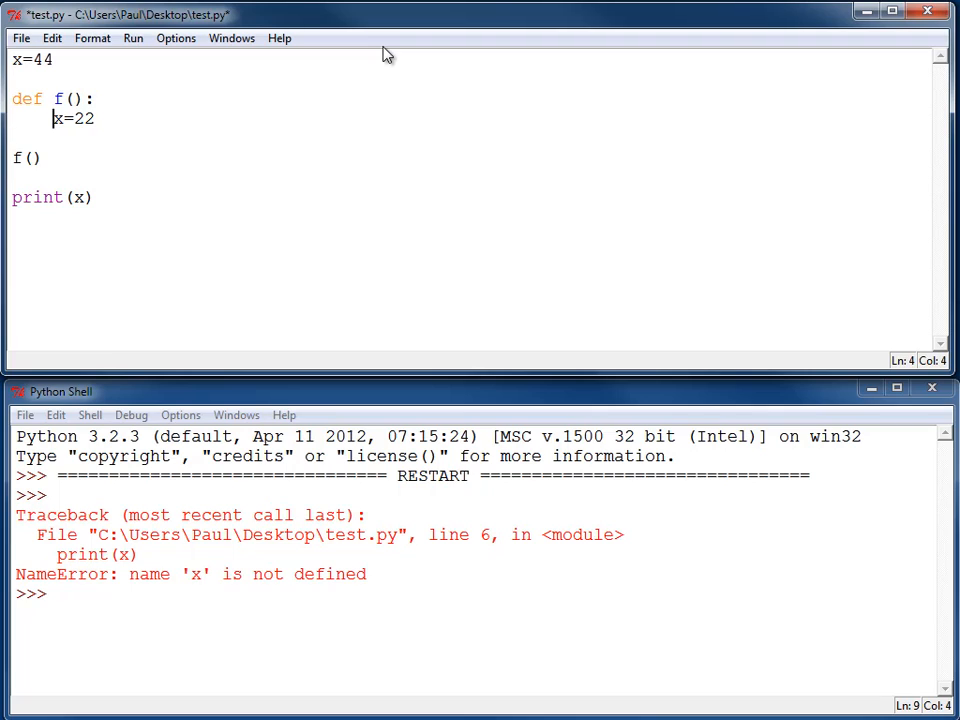
pyautogui.write('print(')
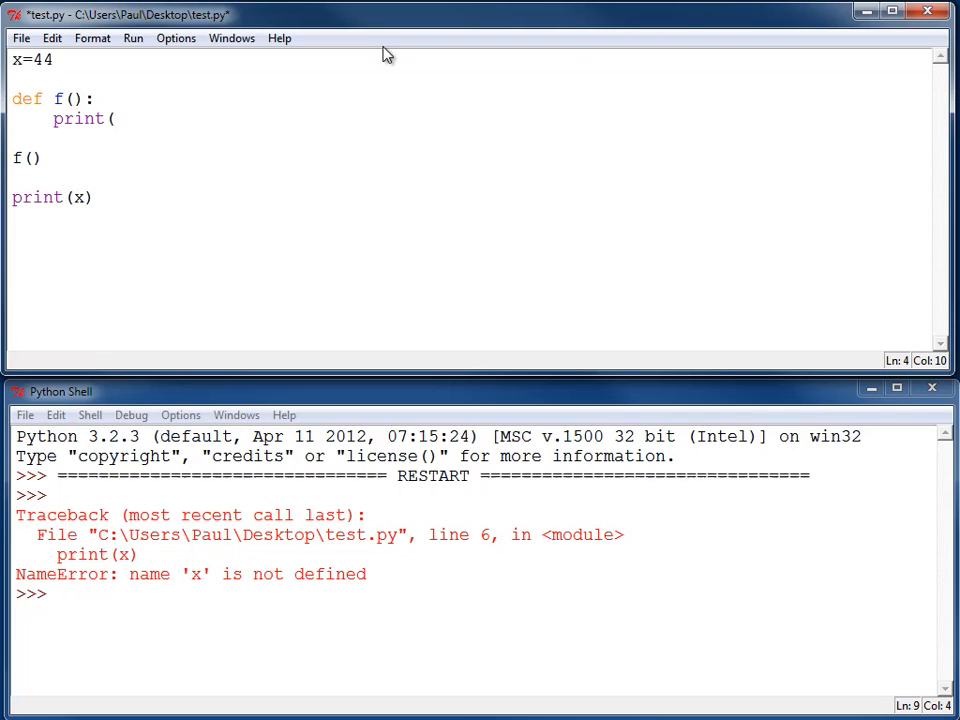
pyautogui.write('x)')
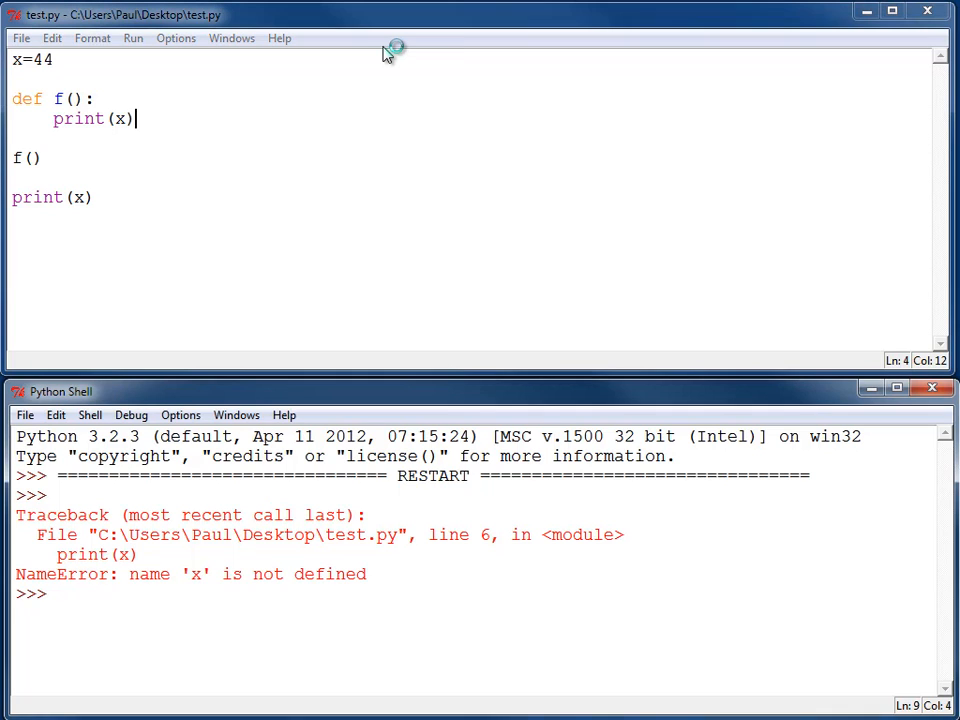
# Step: Run test.py so the shell prints 44 twice without error
pyautogui.press('F5')
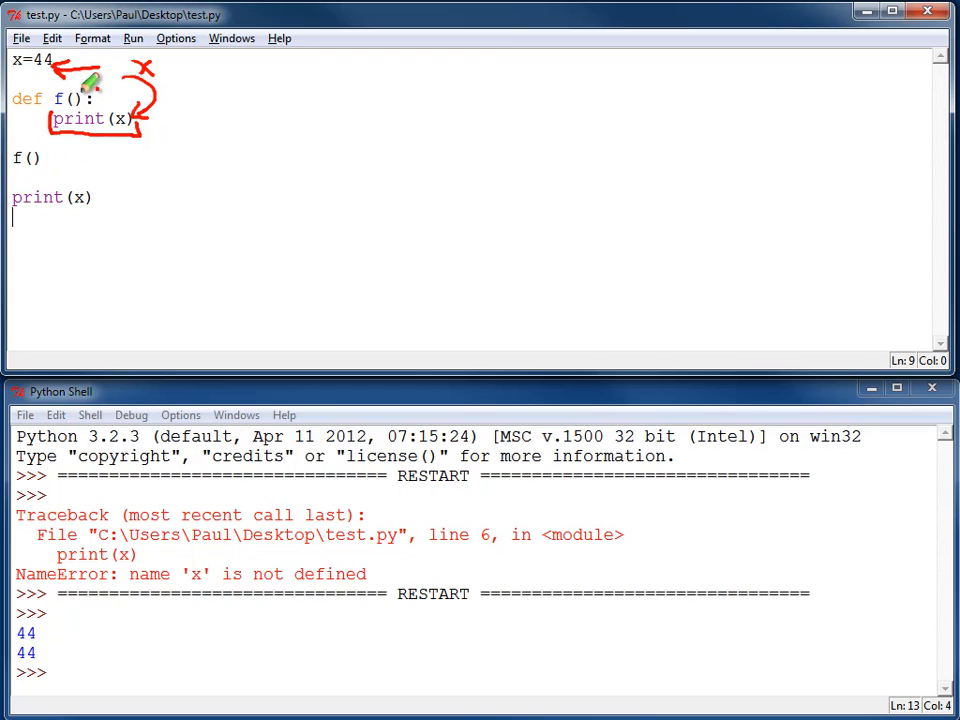
pyautogui.moveTo(110, 190)
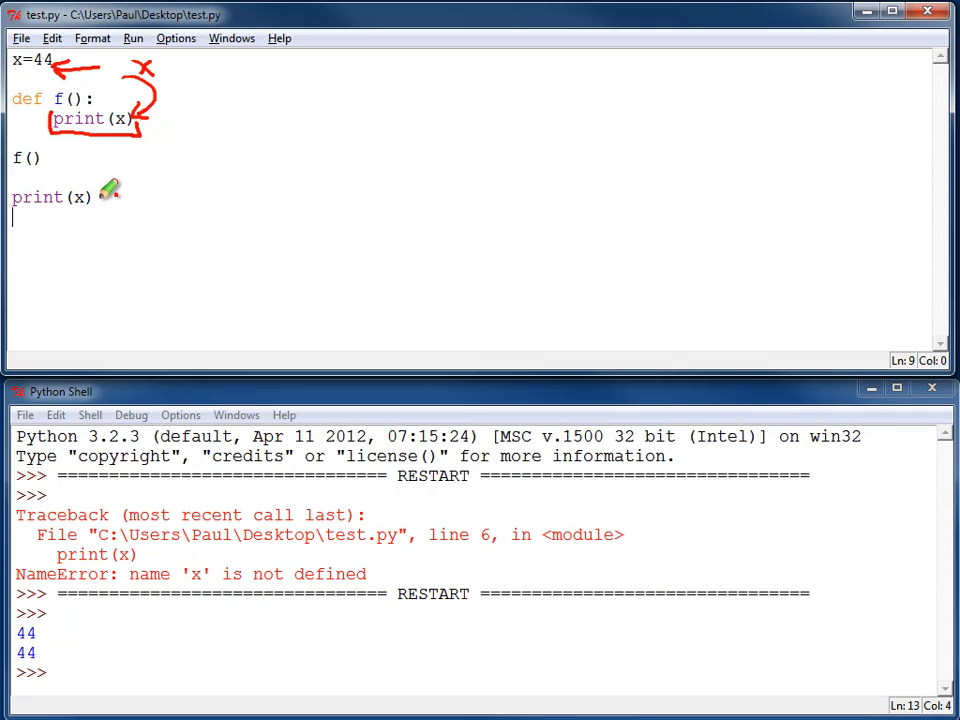
pyautogui.moveTo(24, 60)
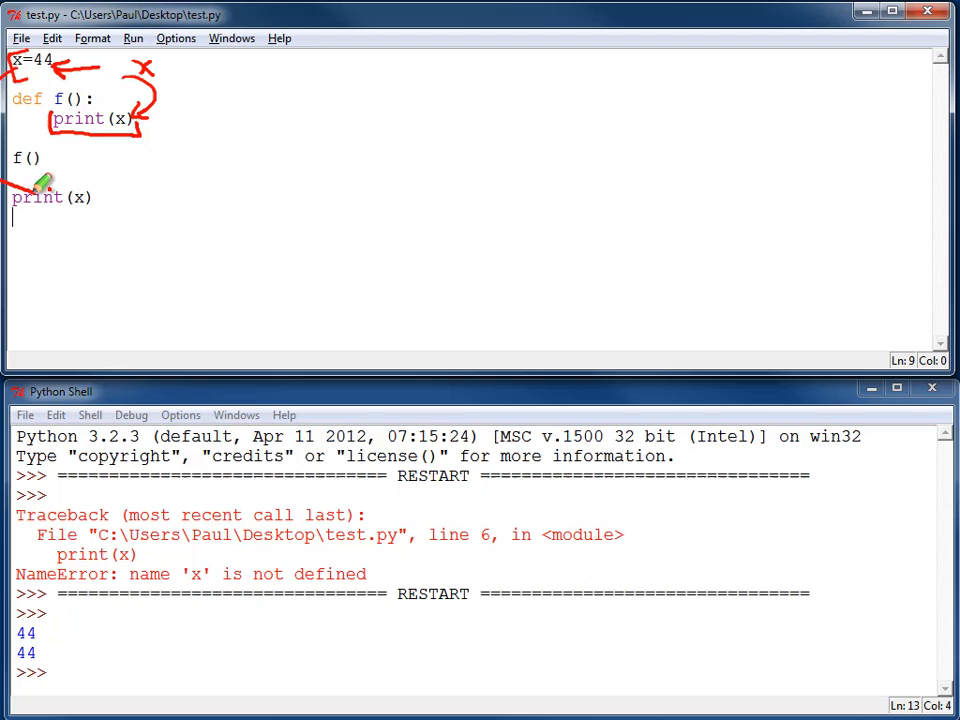
pyautogui.moveTo(176, 164)
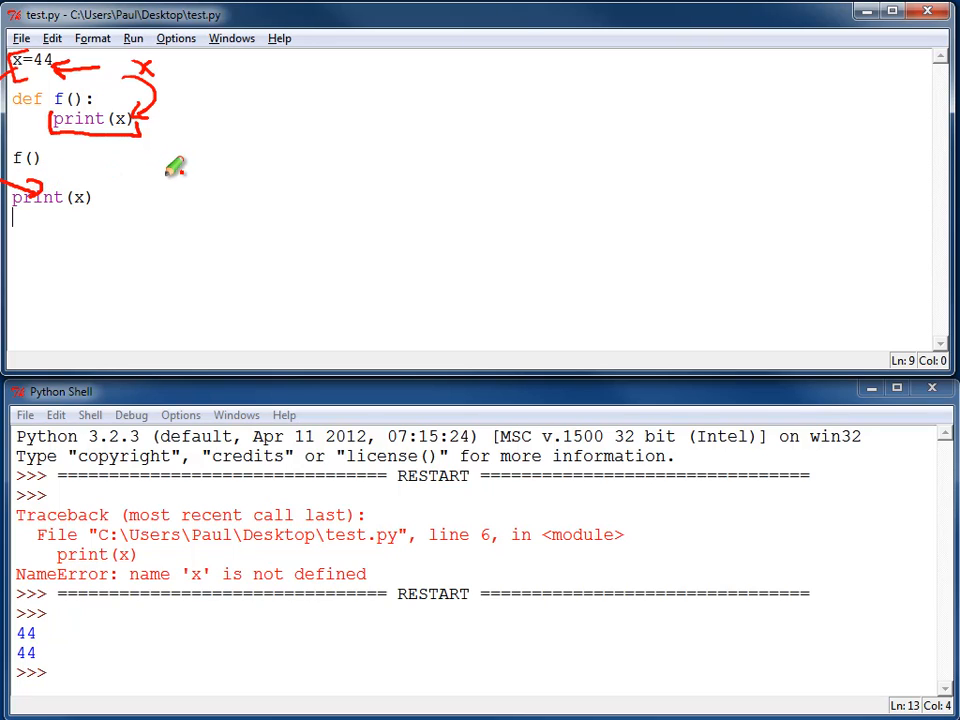
pyautogui.moveTo(178, 162)
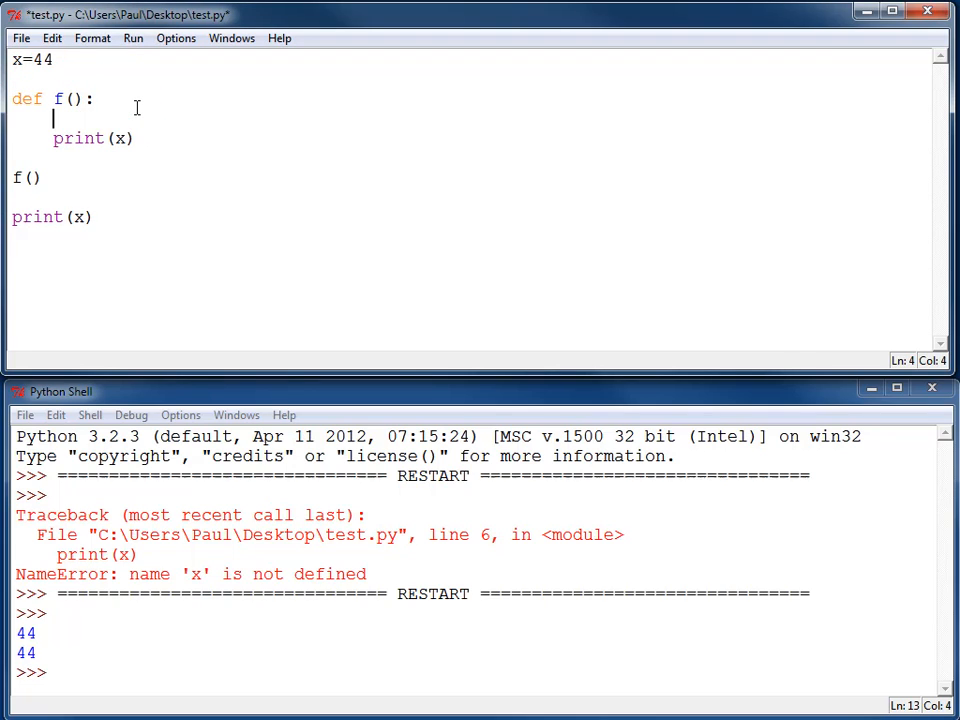
# Step: Add a local x=5 inside f() before print(x)
pyautogui.write('x=')
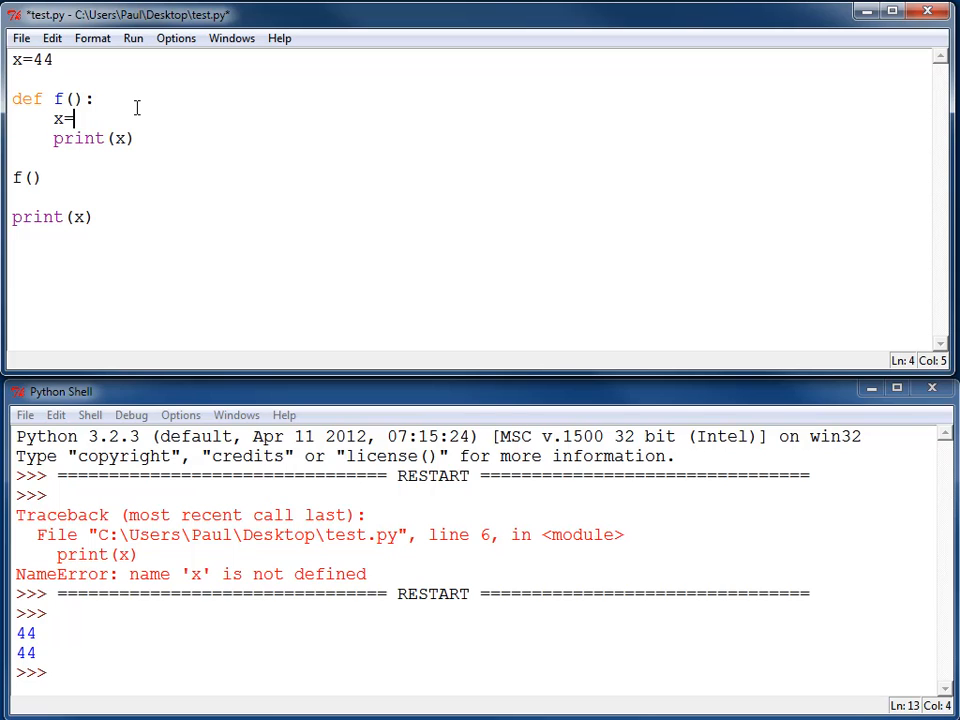
pyautogui.write('5')
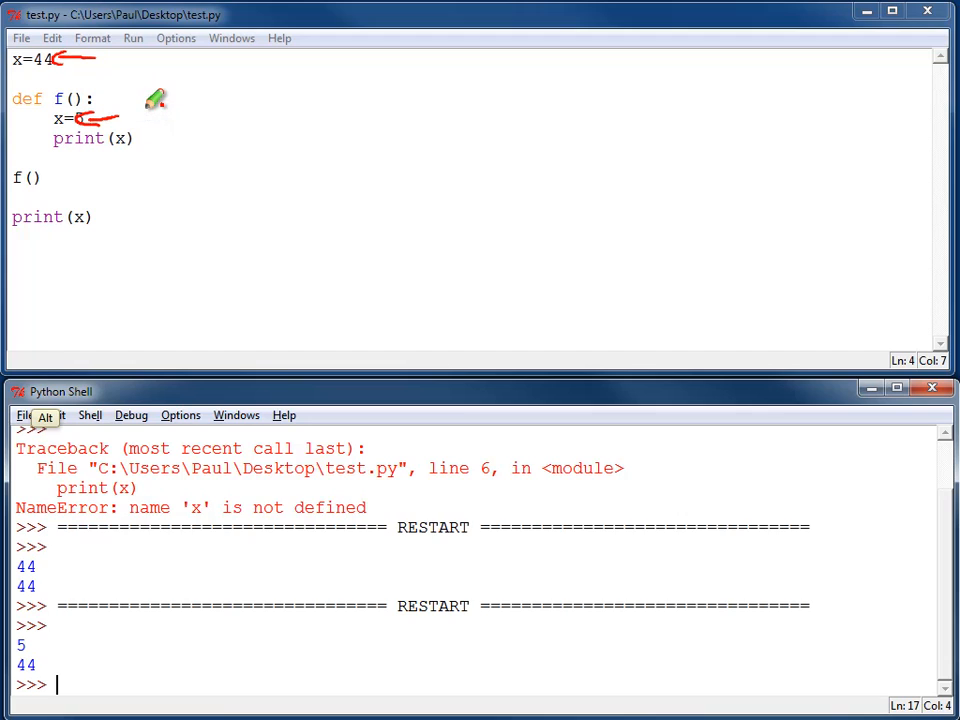
pyautogui.moveTo(328, 130)
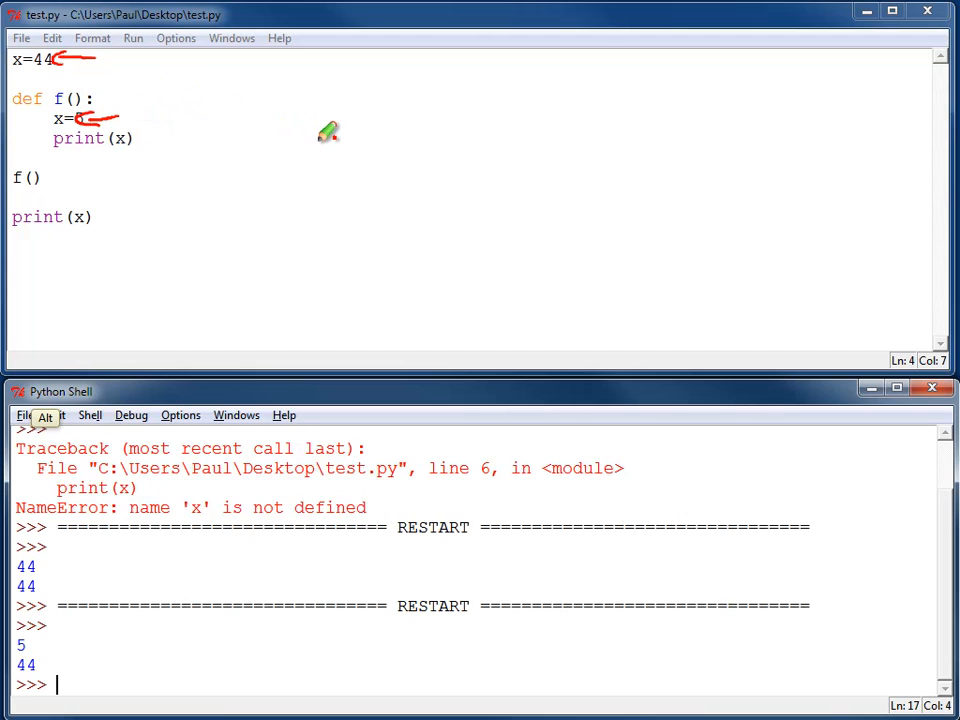
pyautogui.moveTo(320, 104)
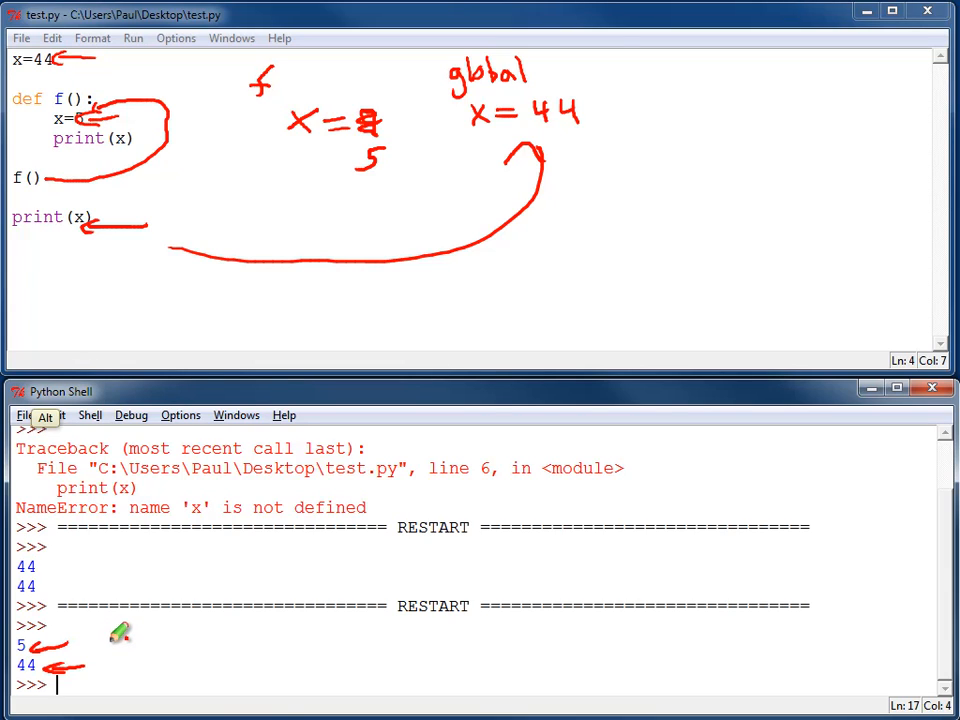
pyautogui.moveTo(112, 632)
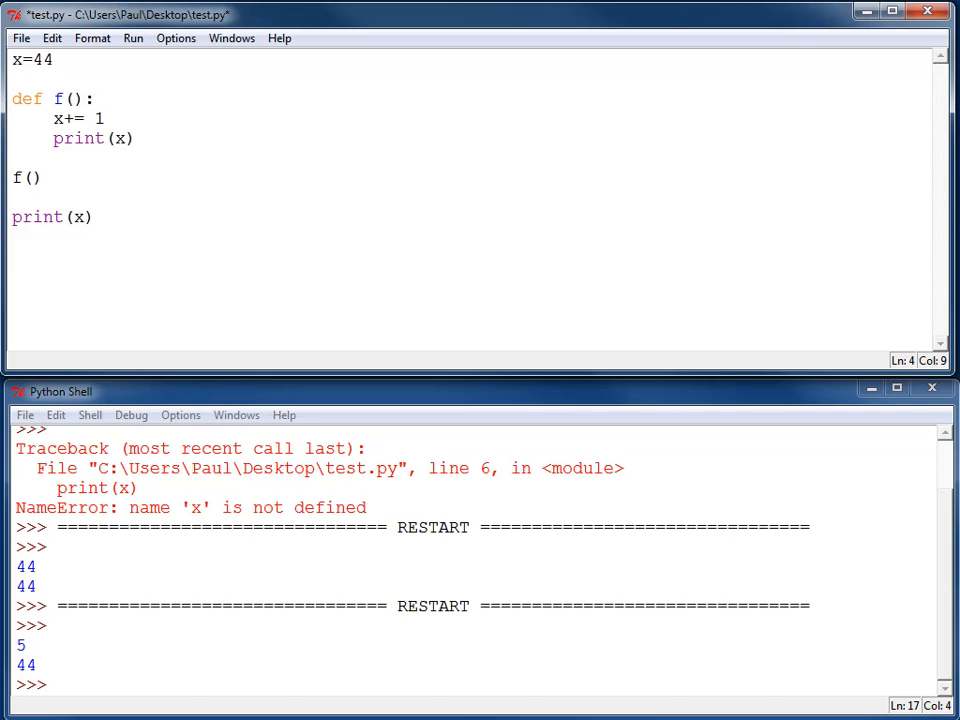
# Step: Run x+= 1 inside f() to get UnboundLocalError, then start renaming the variable to y
pyautogui.press('F5')
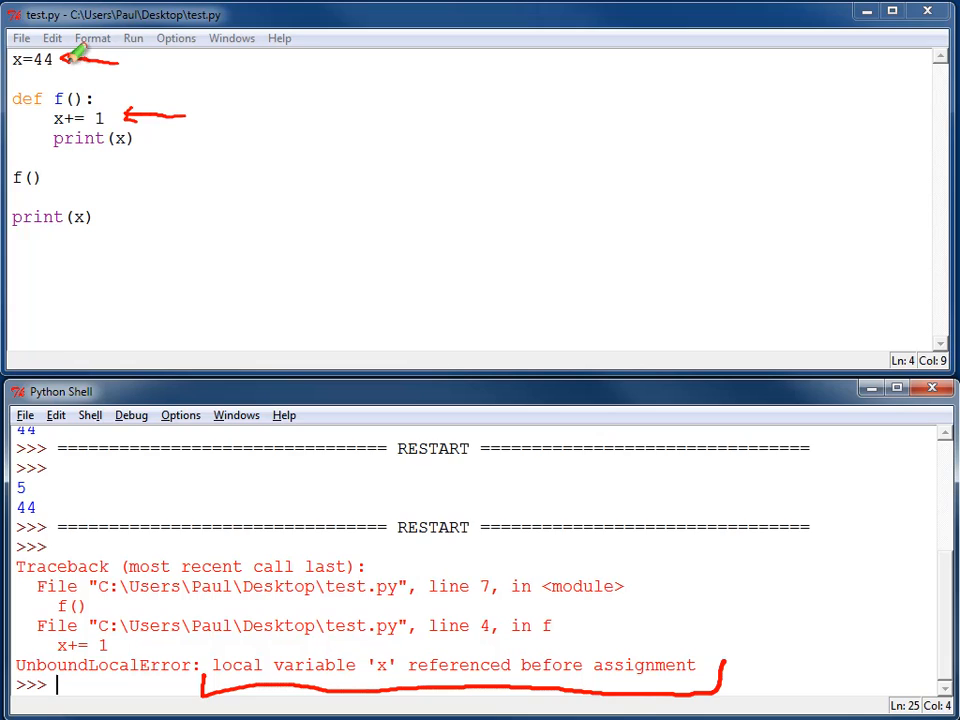
pyautogui.moveTo(138, 52)
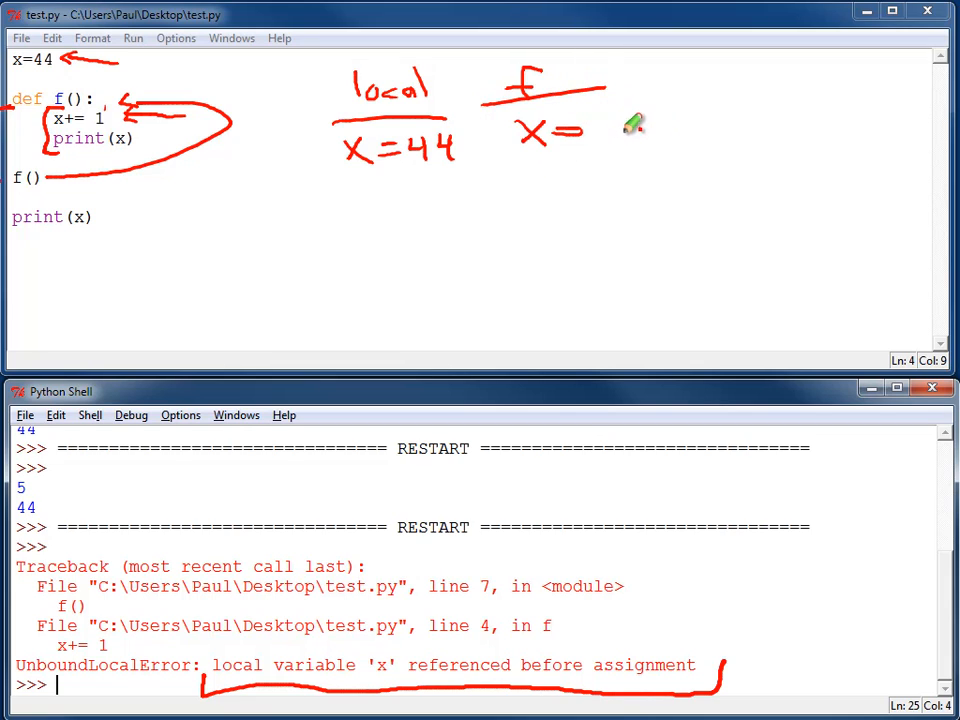
pyautogui.moveTo(324, 670)
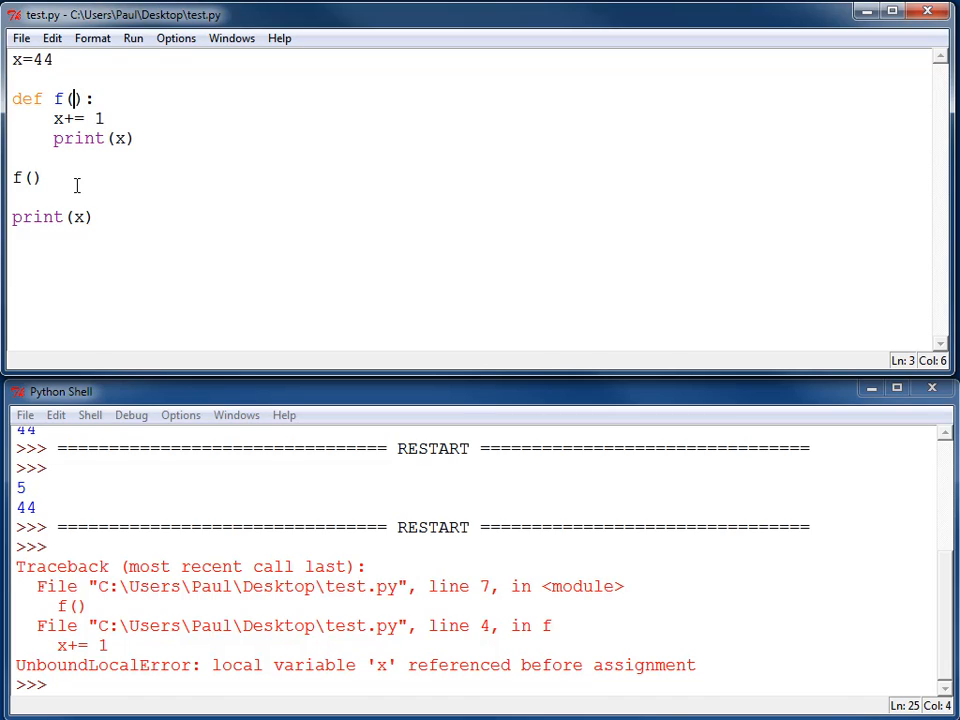
pyautogui.write('y')
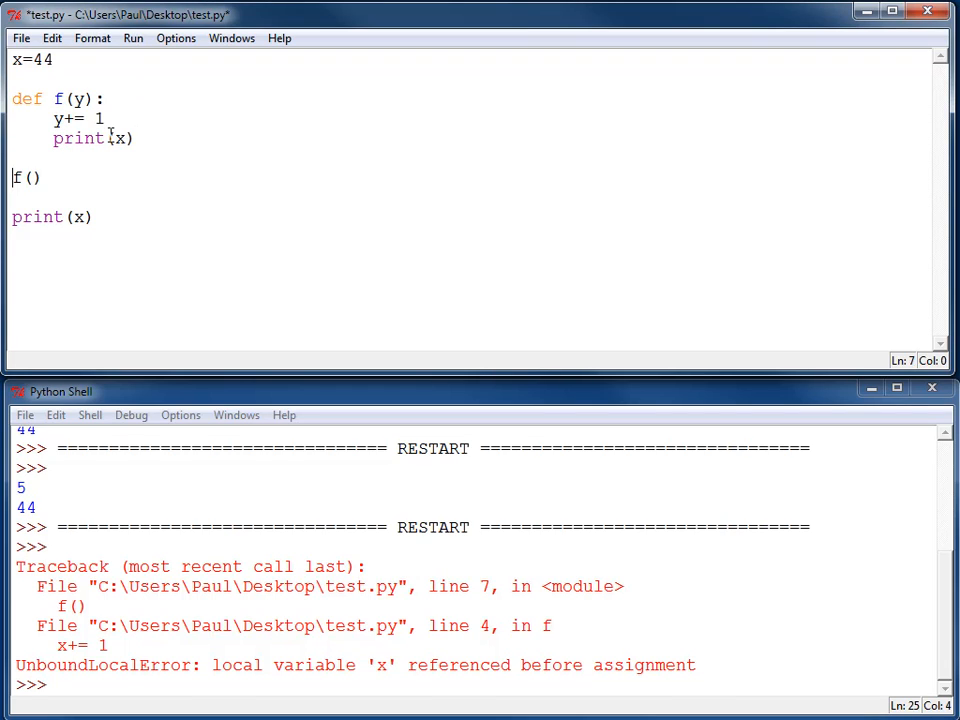
# Step: Make f(y) increment and print y, and move x=44 below the function
pyautogui.write('y')
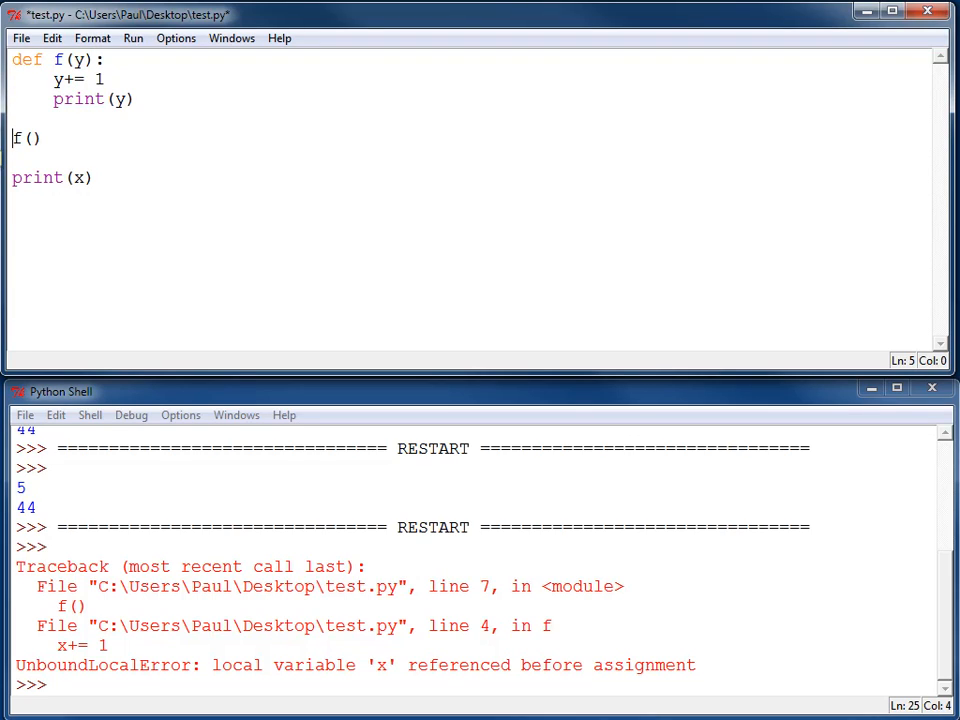
pyautogui.write('x=44')
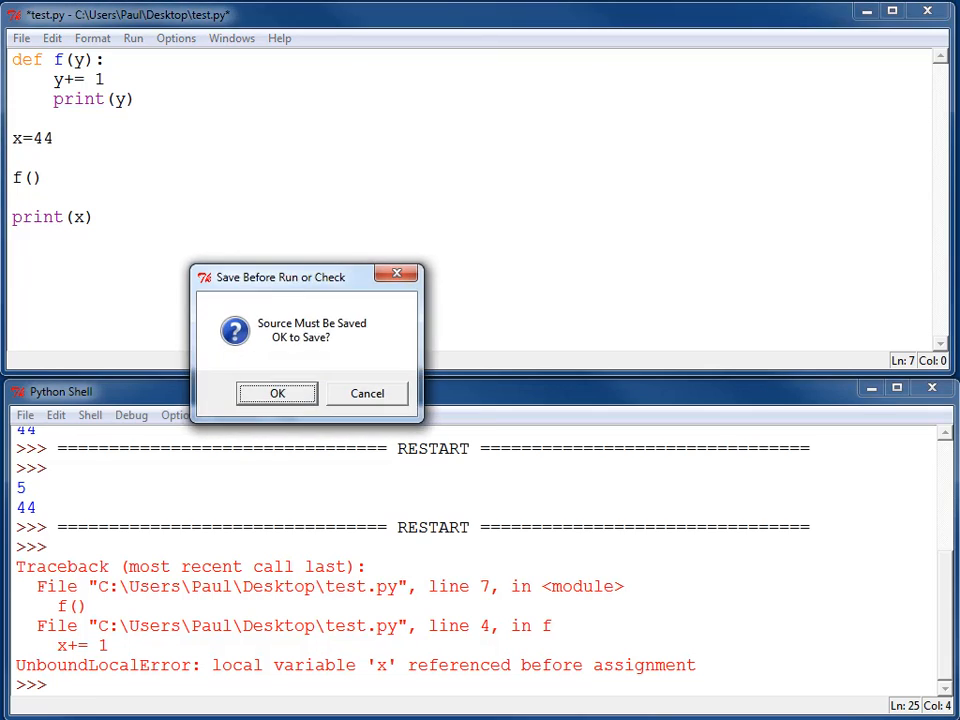
# Step: Confirm saving so the run shows TypeError: f() takes exactly 1 argument (0 given)
pyautogui.click(276, 392)
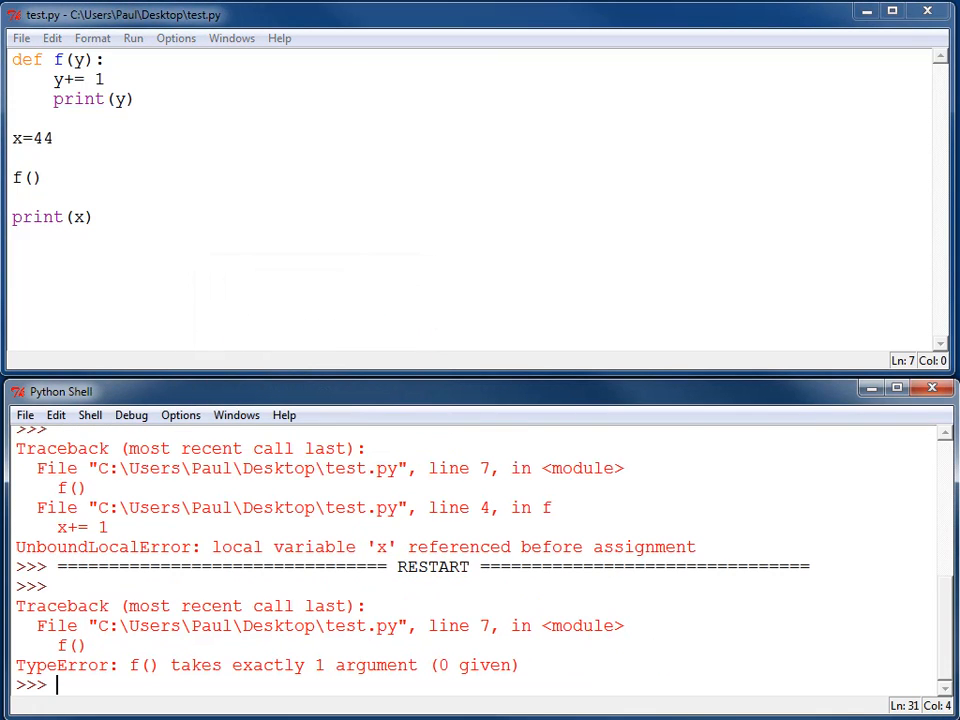
pyautogui.moveTo(208, 584)
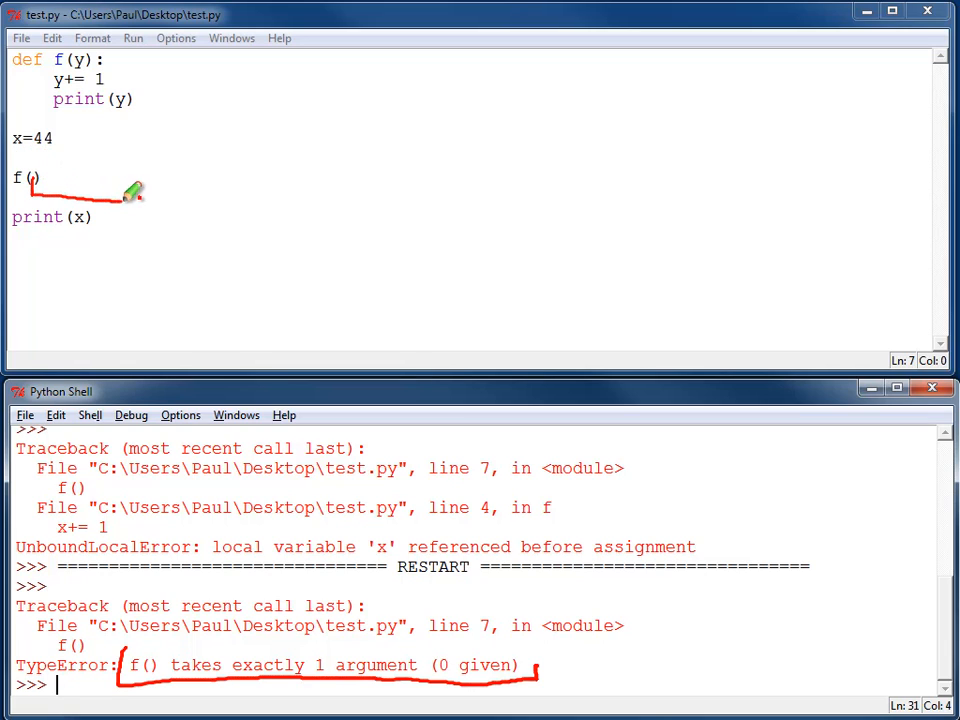
pyautogui.moveTo(260, 222)
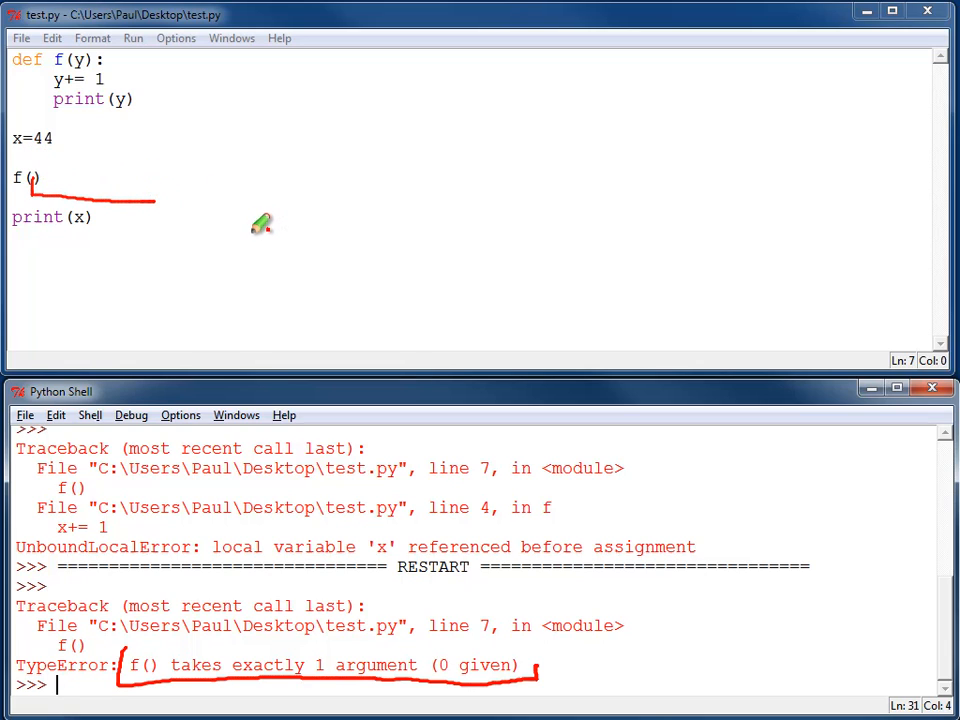
pyautogui.moveTo(470, 644)
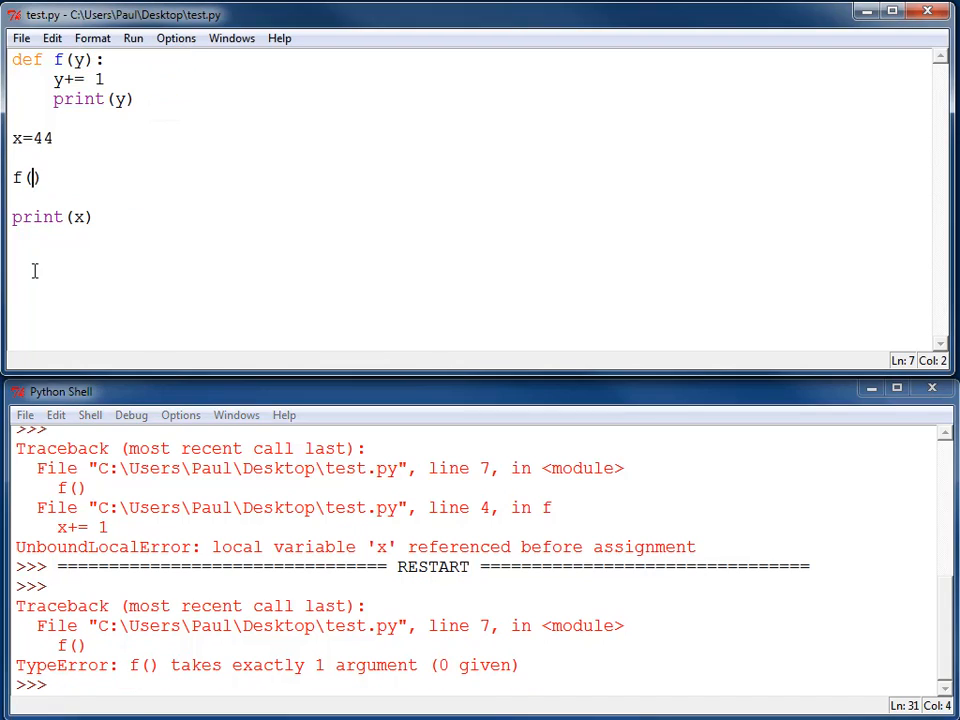
# Step: Pass x to the call, making it f(x)
pyautogui.write('x')
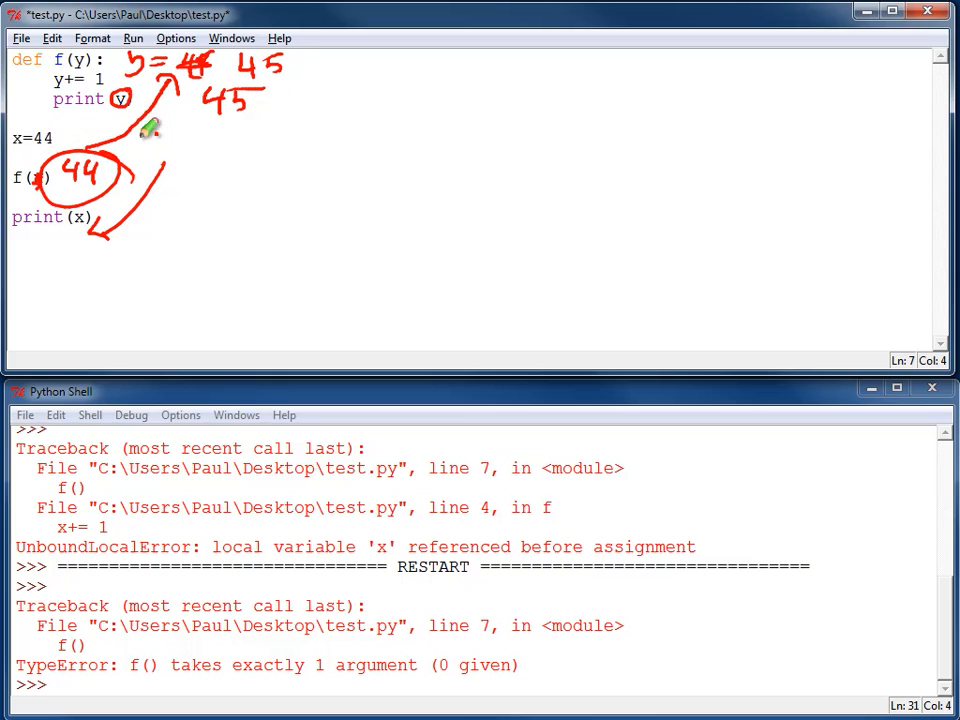
pyautogui.moveTo(250, 56)
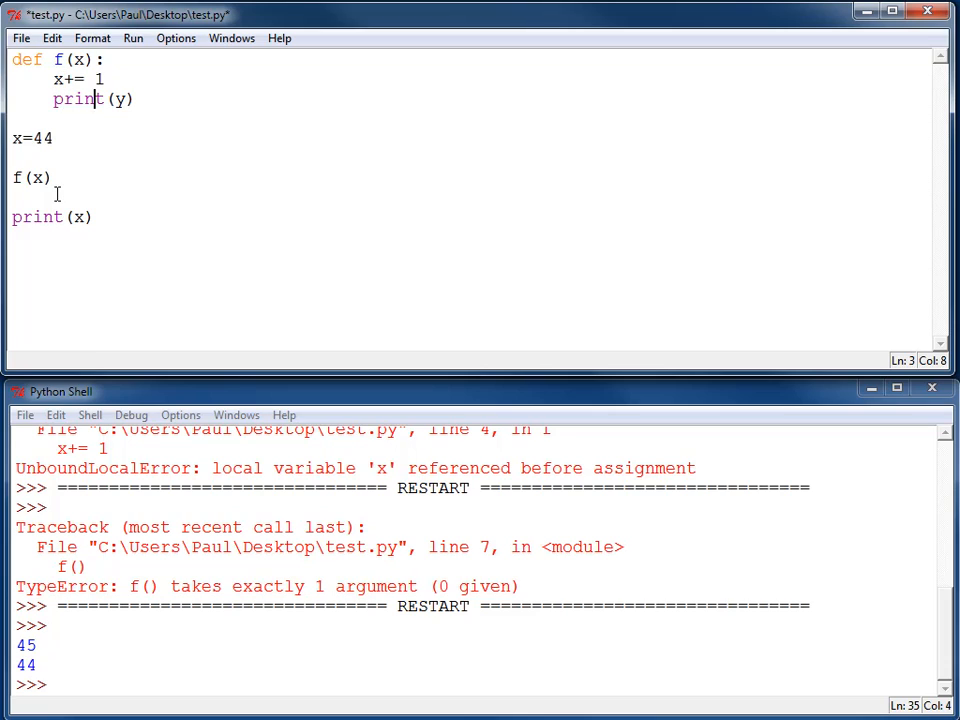
# Step: Change print(y) to print(x) in f and sketch a local/f() table listing x=44
pyautogui.write('x')
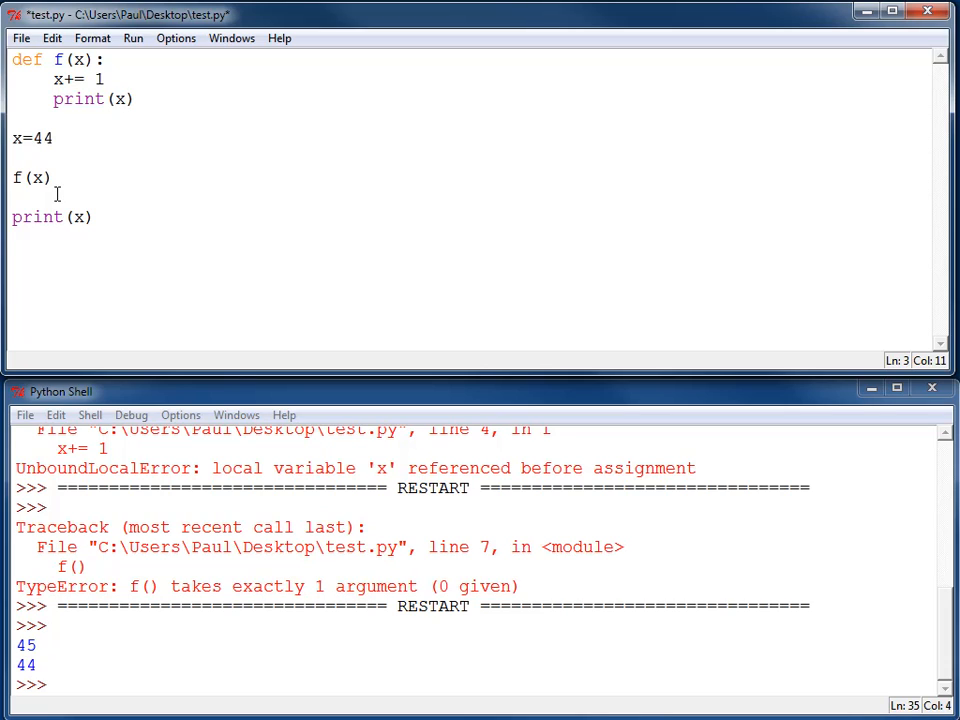
pyautogui.moveTo(4, 310)
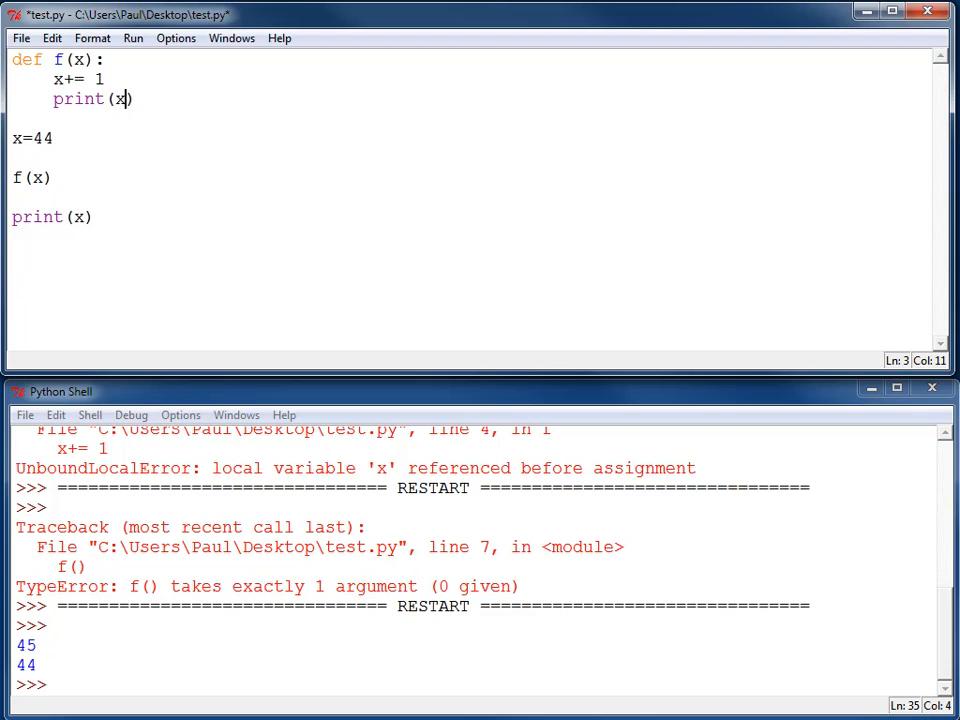
pyautogui.moveTo(356, 68)
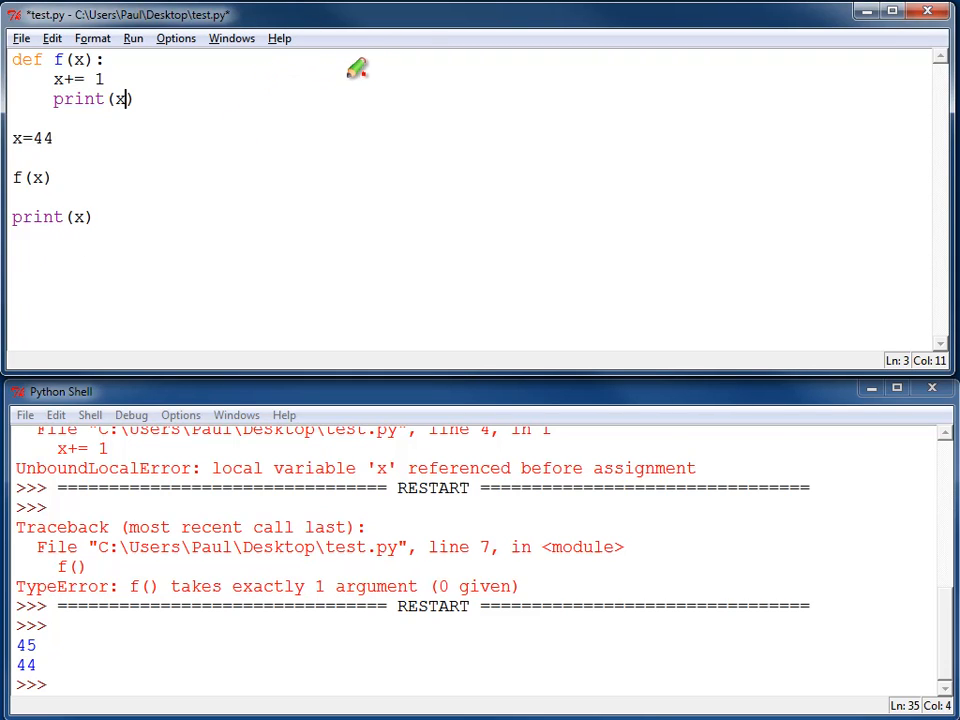
pyautogui.moveTo(362, 60); pyautogui.dragTo(396, 290)
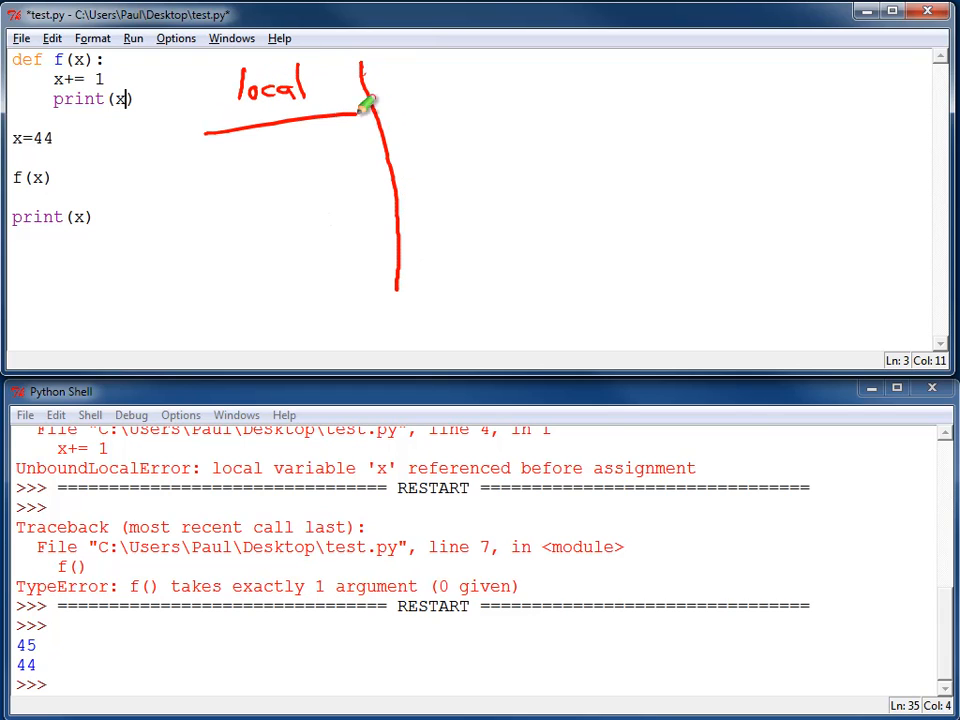
pyautogui.moveTo(370, 112); pyautogui.dragTo(596, 120)
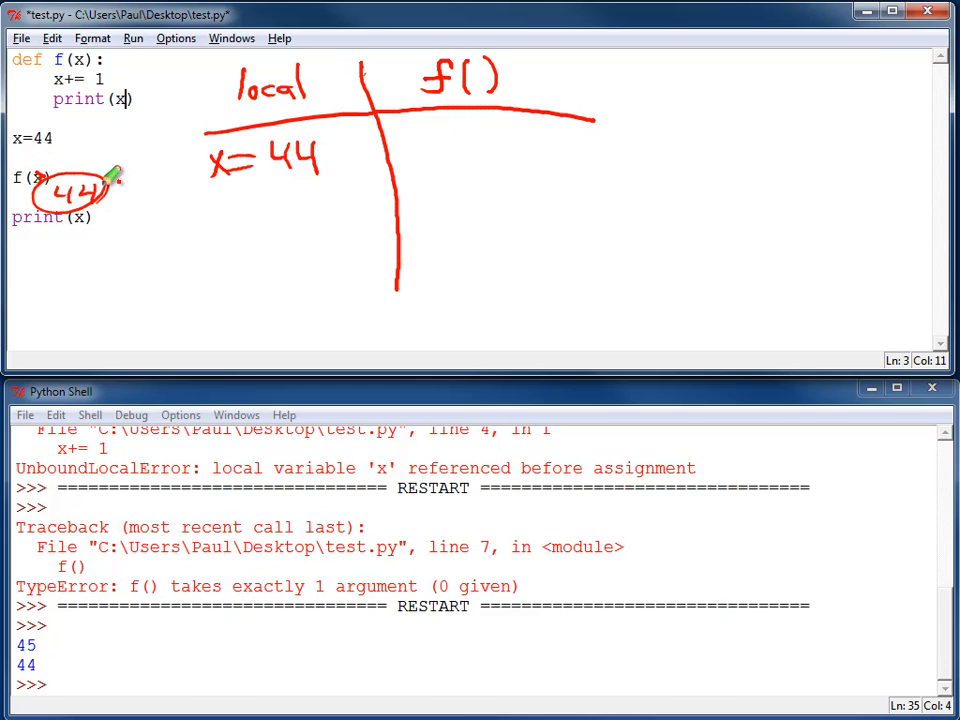
pyautogui.moveTo(100, 190); pyautogui.dragTo(84, 60)
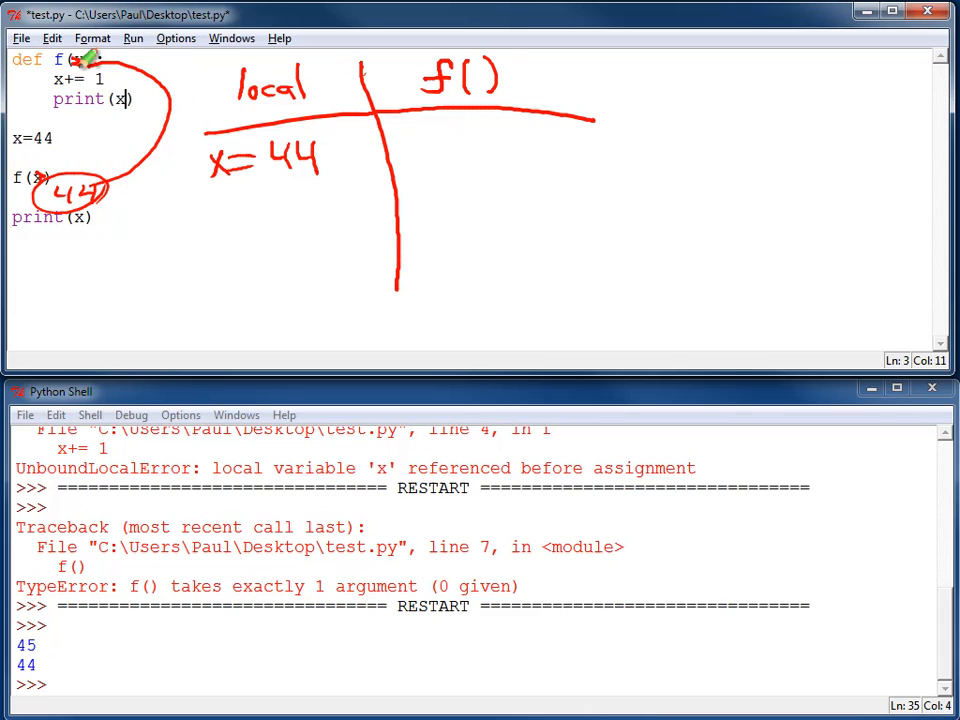